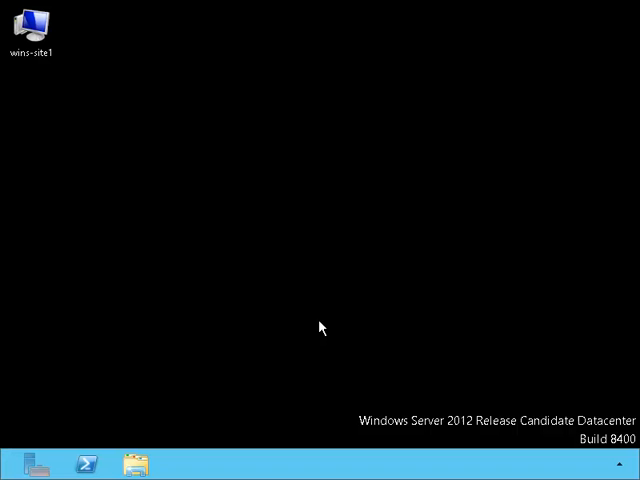
pyautogui.moveTo(56, 85)
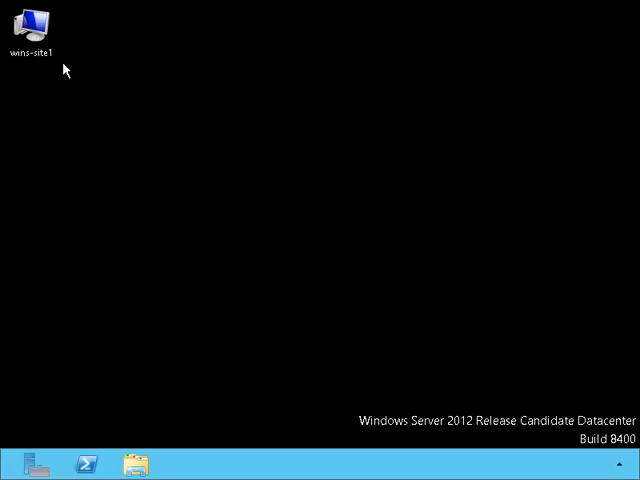
pyautogui.moveTo(62, 314)
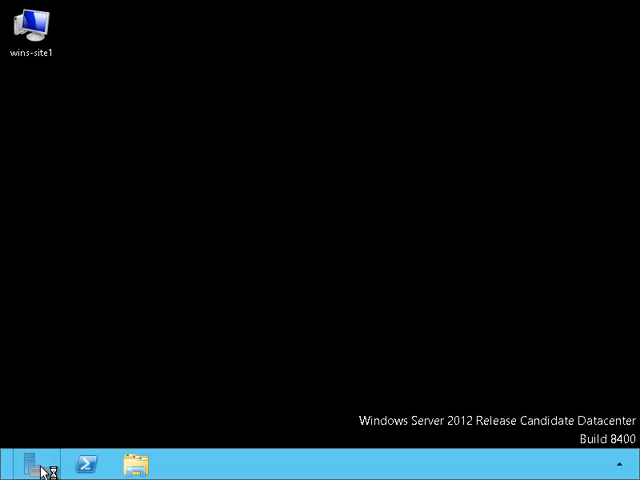
# Launch the Add Roles and Features Wizard from Server Manager's Manage menu.
pyautogui.click(44, 465)
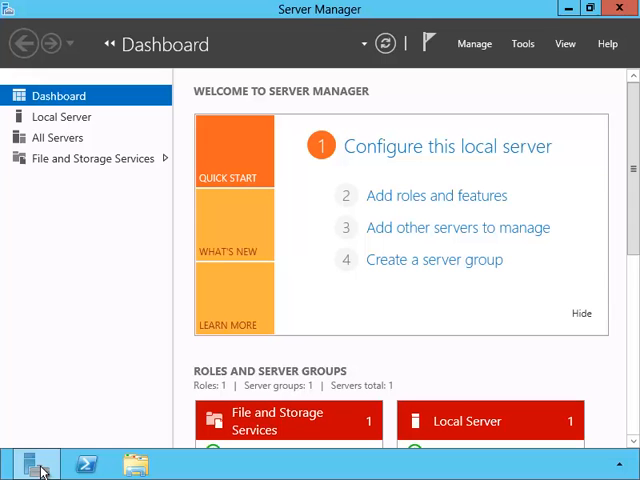
pyautogui.moveTo(170, 393)
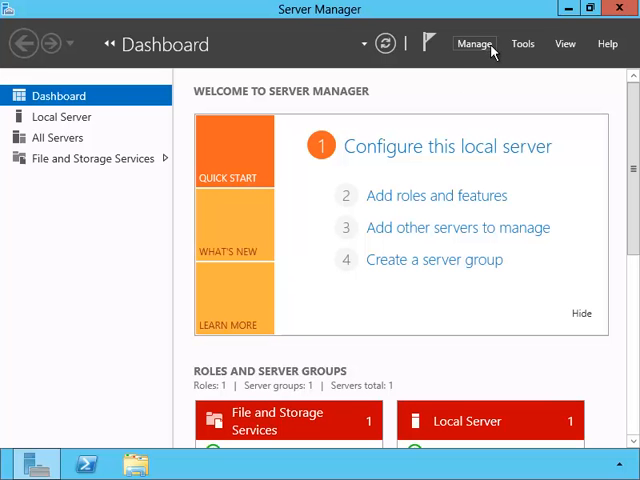
pyautogui.click(474, 43)
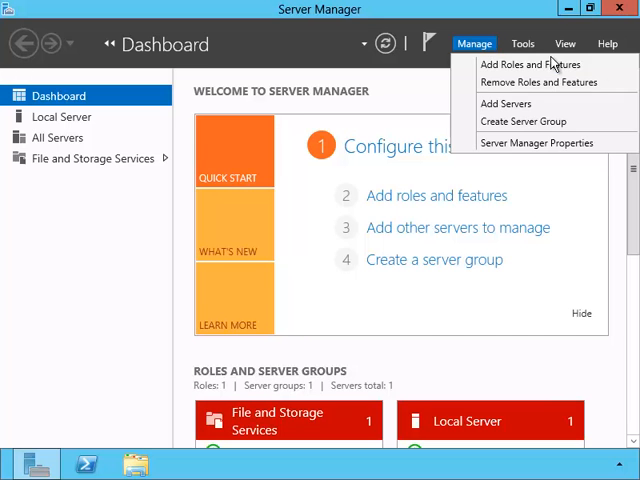
pyautogui.click(531, 65)
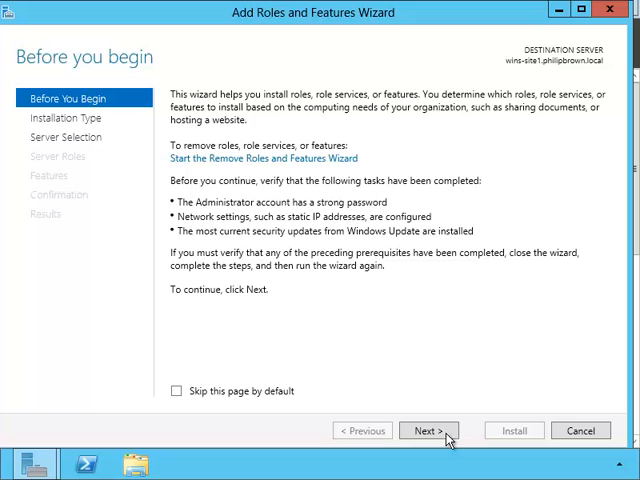
# Select the WINS Server feature with its management tools and install it.
pyautogui.click(429, 430)
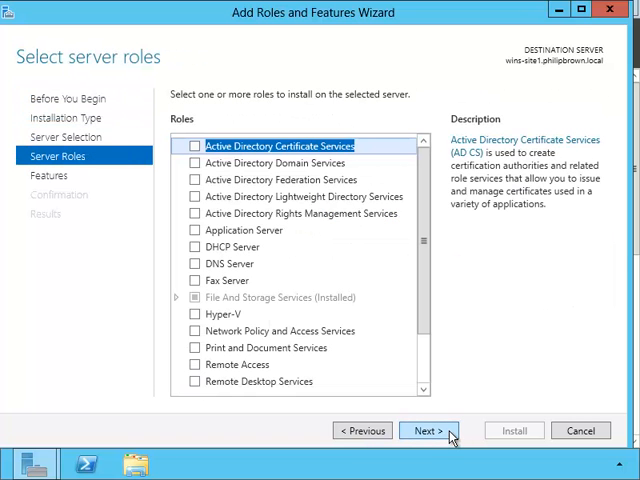
pyautogui.moveTo(420, 364)
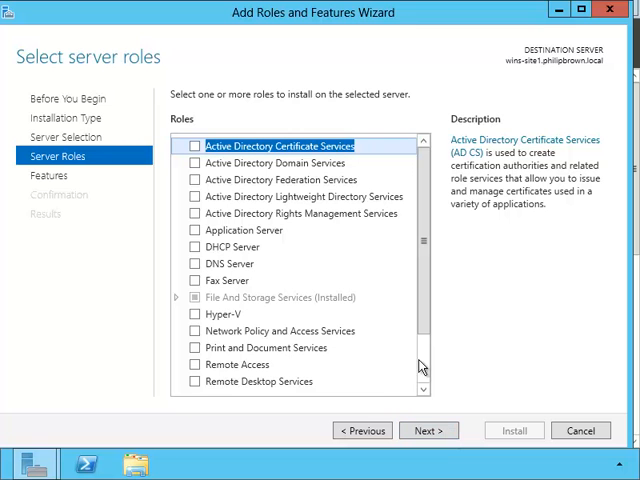
pyautogui.click(429, 430)
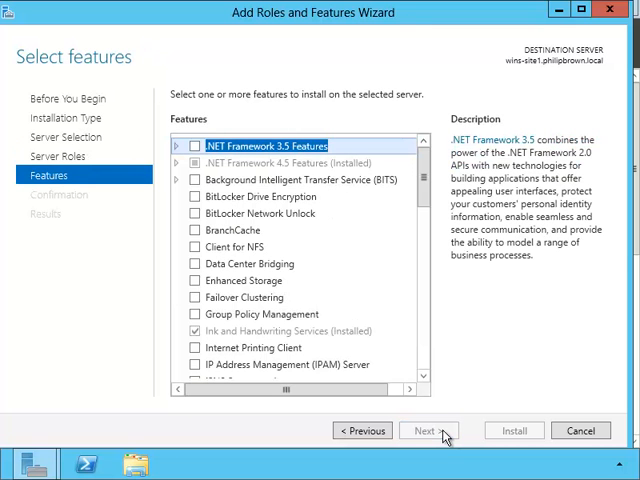
pyautogui.scroll(-3)
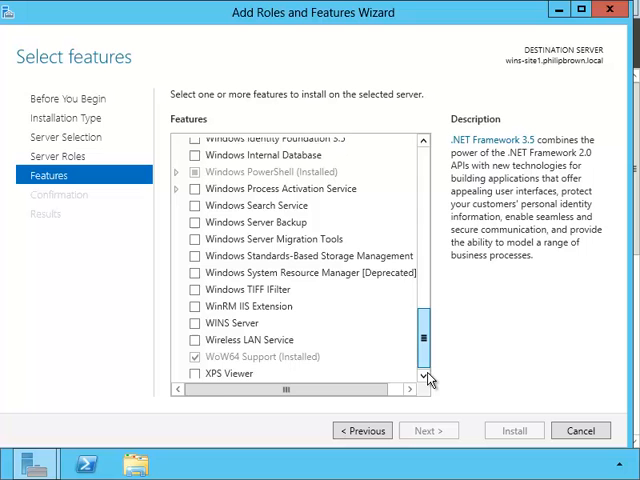
pyautogui.scroll(-3)
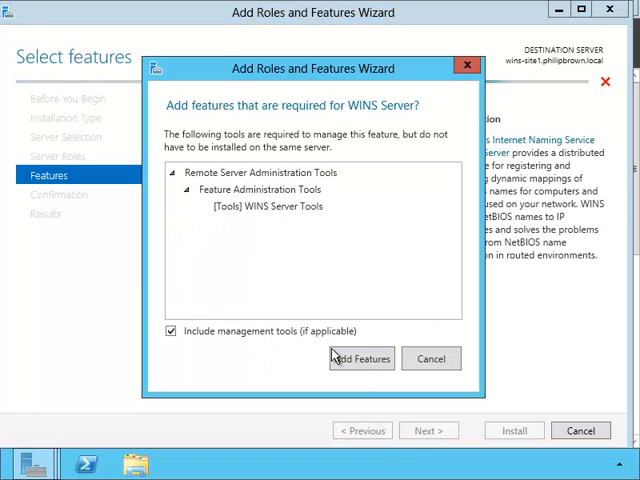
pyautogui.click(361, 358)
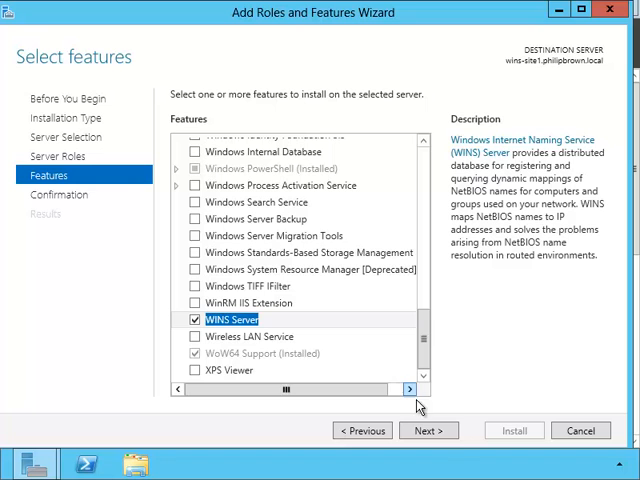
pyautogui.click(428, 430)
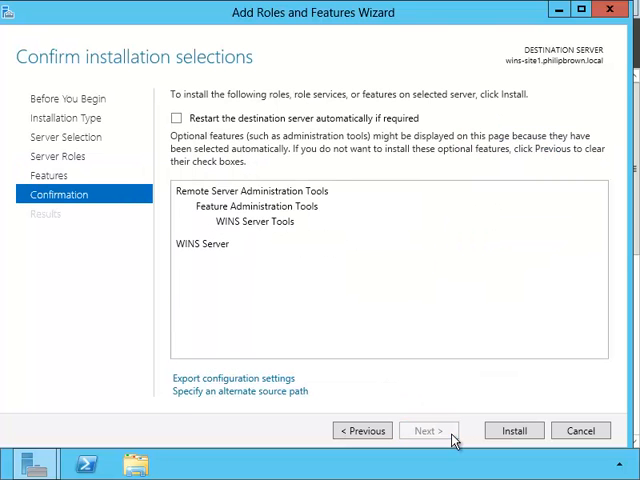
pyautogui.click(513, 430)
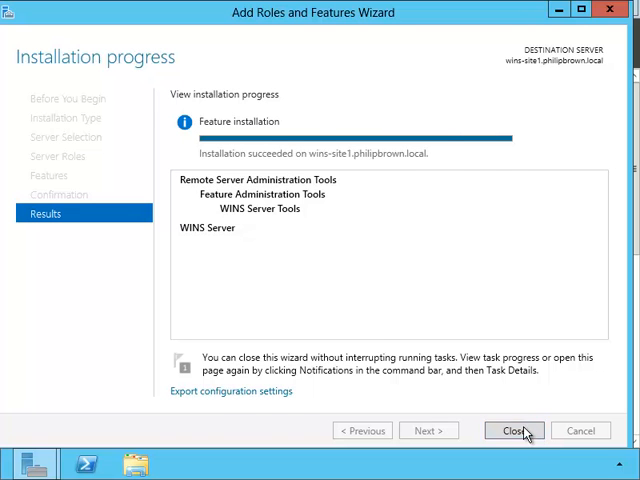
# Close the finished wizard and launch the WINS console from the Tools menu.
pyautogui.click(513, 430)
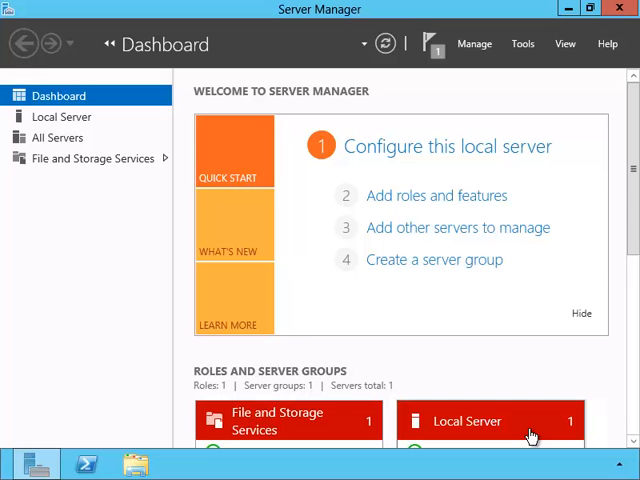
pyautogui.moveTo(531, 52)
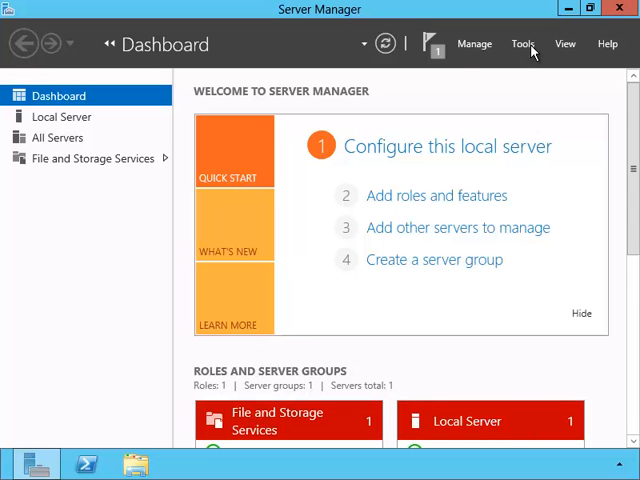
pyautogui.click(522, 43)
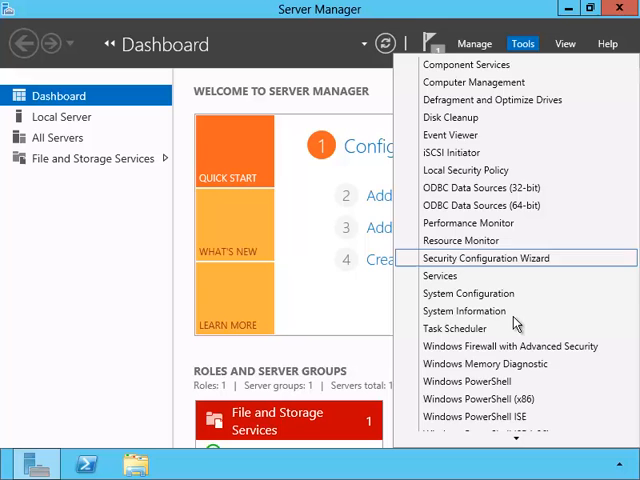
pyautogui.scroll(-3)
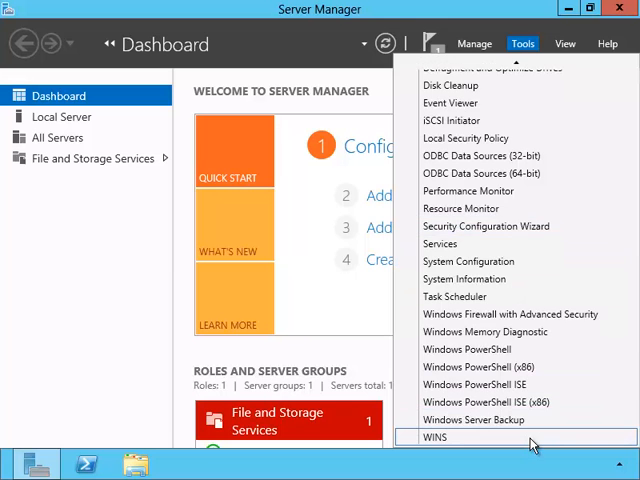
pyautogui.click(434, 437)
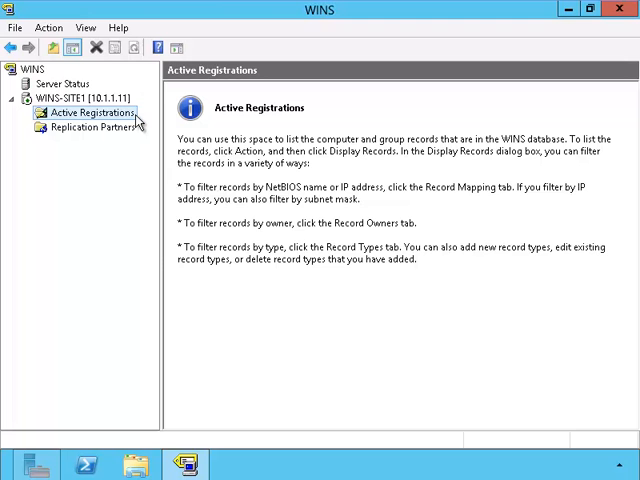
# Display Active Registrations filtered by the name pattern '1' and run Find Now.
pyautogui.rightClick(83, 111)
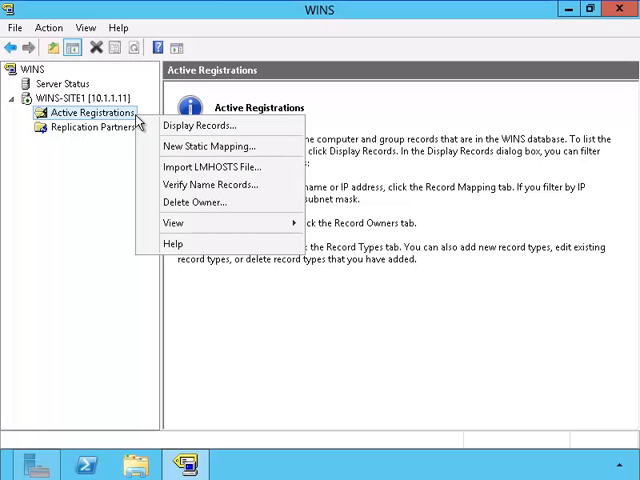
pyautogui.moveTo(228, 124)
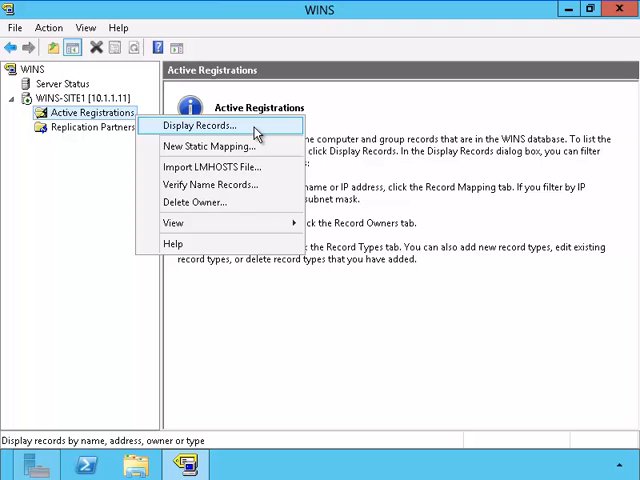
pyautogui.click(207, 124)
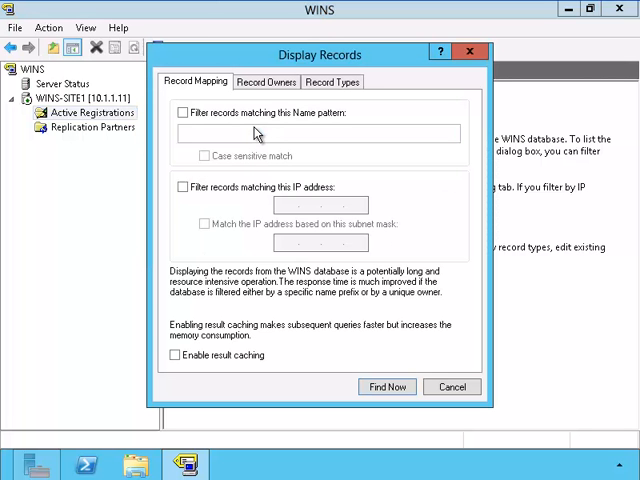
pyautogui.moveTo(205, 94)
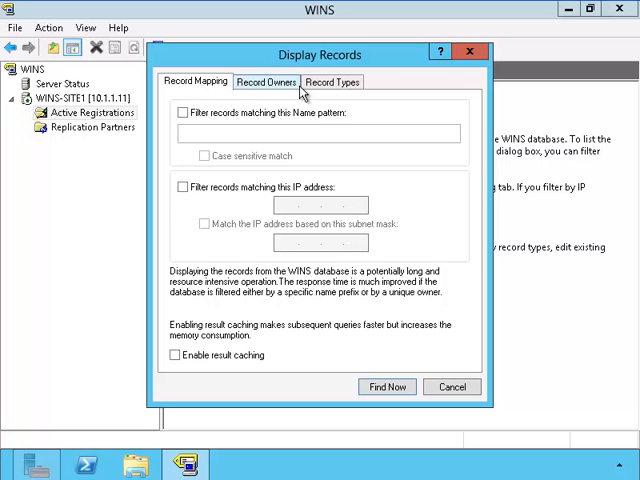
pyautogui.click(266, 82)
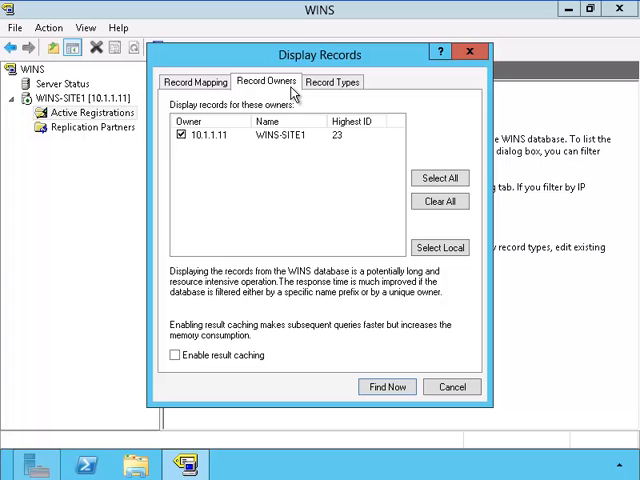
pyautogui.moveTo(360, 92)
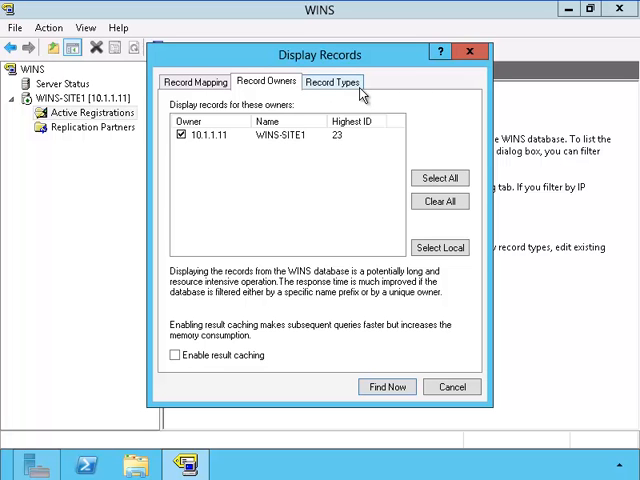
pyautogui.click(332, 81)
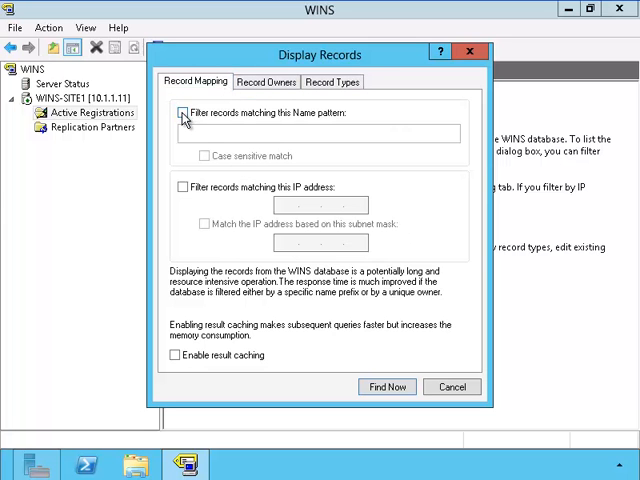
pyautogui.click(176, 113)
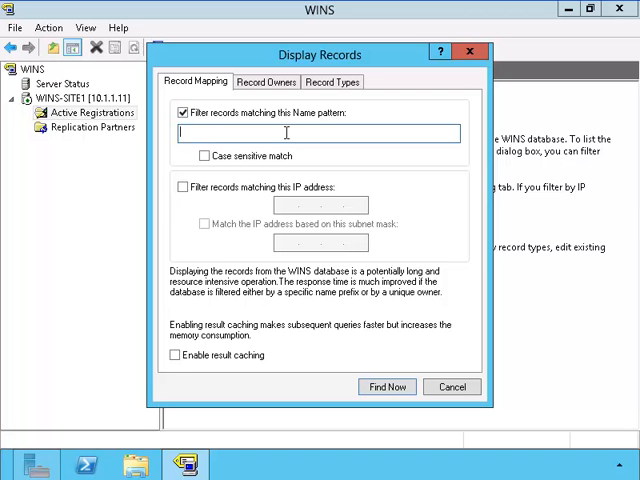
pyautogui.write('1')
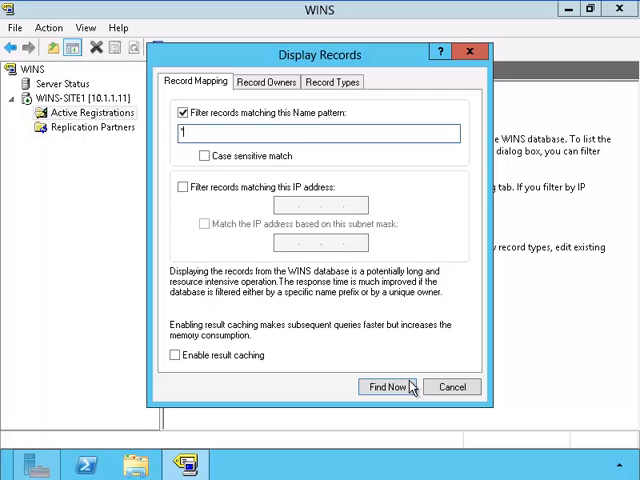
pyautogui.click(377, 387)
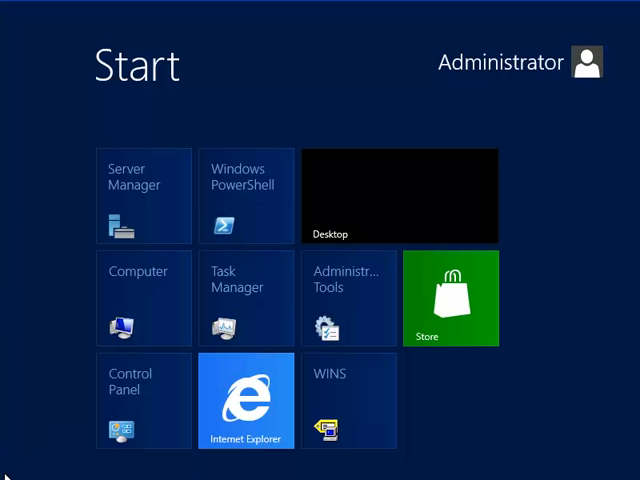
pyautogui.moveTo(38, 448)
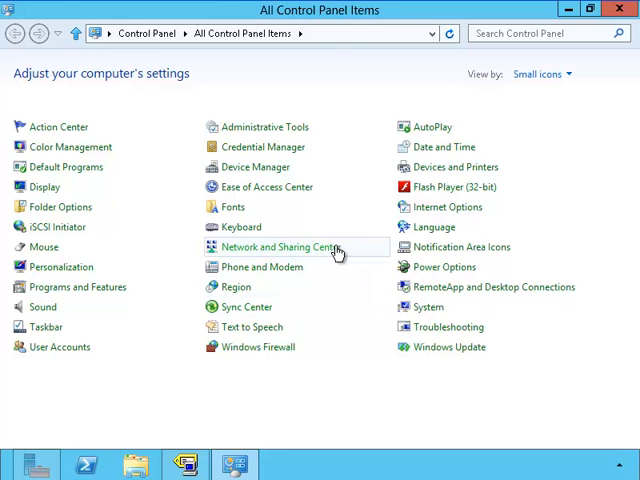
# Open the Ethernet adapter's advanced IPv4 TCP/IP settings (address 10.1.1.11).
pyautogui.click(279, 247)
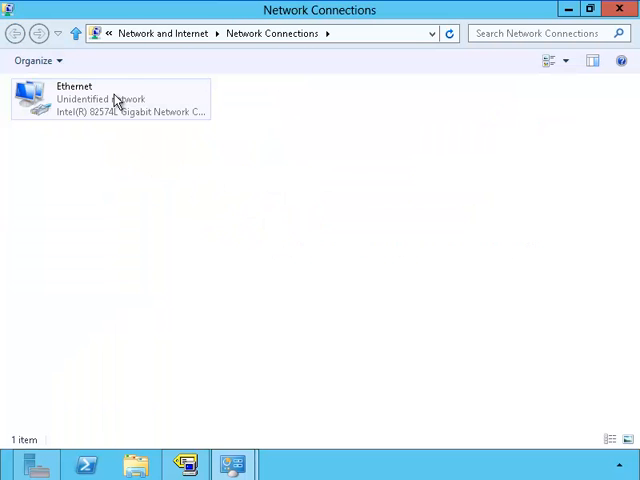
pyautogui.click(110, 98)
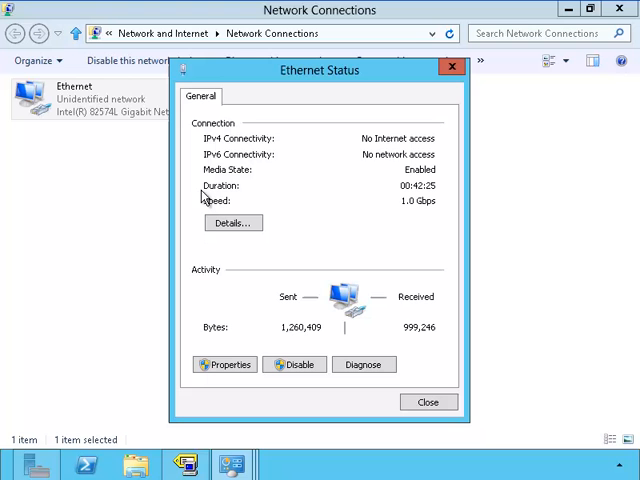
pyautogui.click(224, 364)
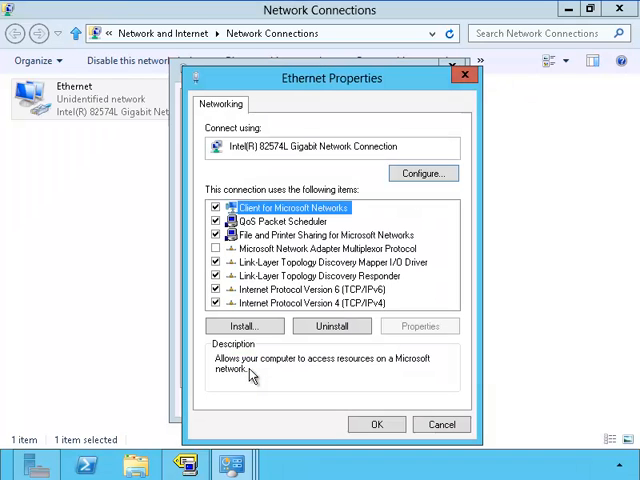
pyautogui.moveTo(390, 308)
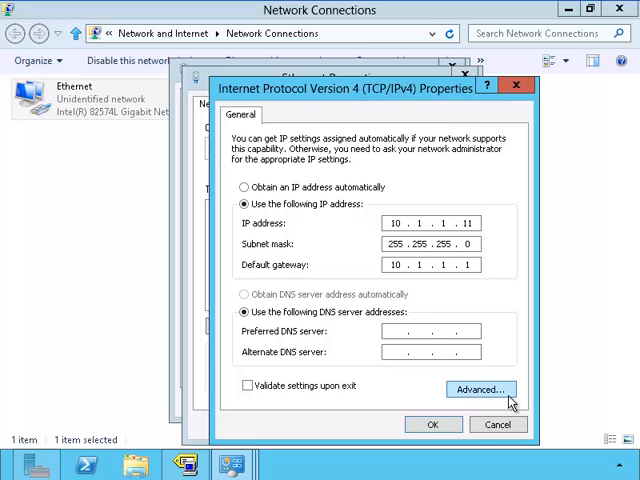
pyautogui.click(480, 389)
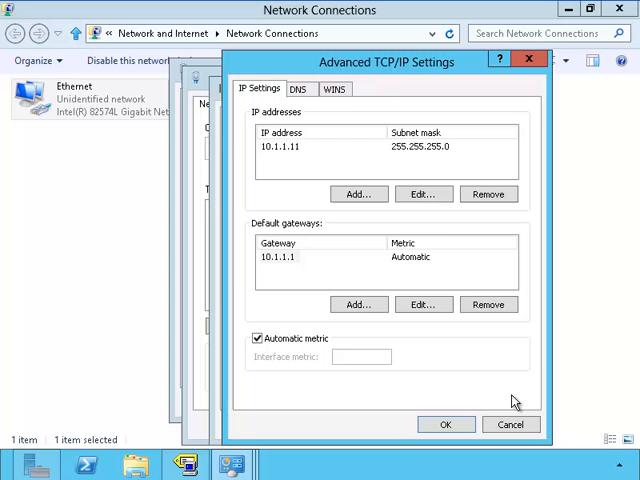
pyautogui.moveTo(334, 89)
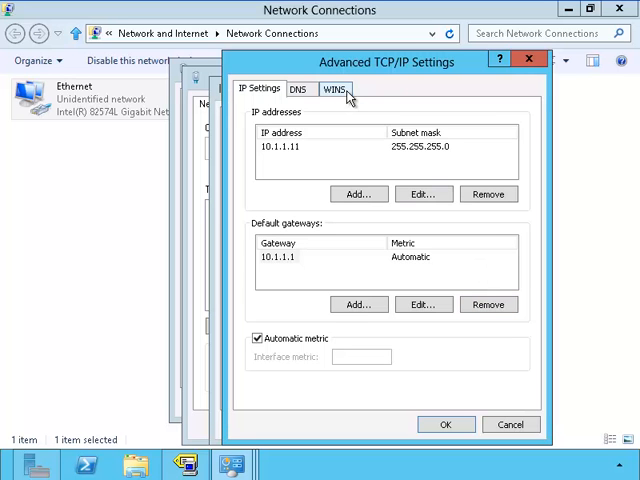
# Add 10.1.1.11 as a WINS server address on the WINS tab.
pyautogui.click(333, 89)
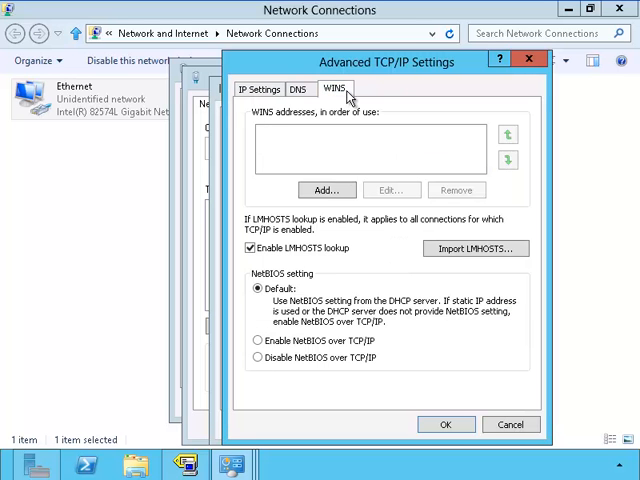
pyautogui.moveTo(371, 238)
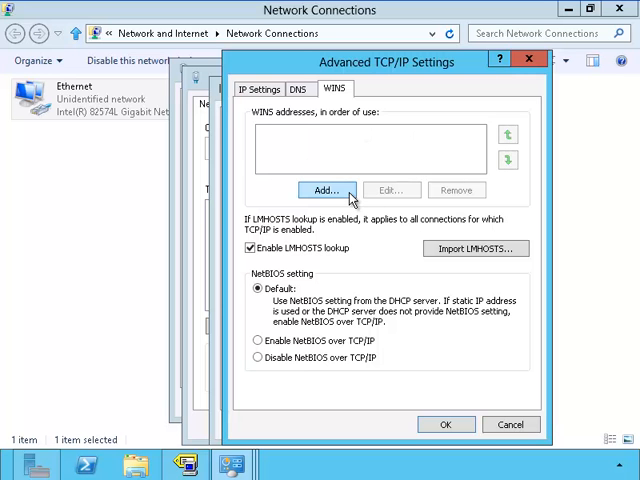
pyautogui.click(325, 190)
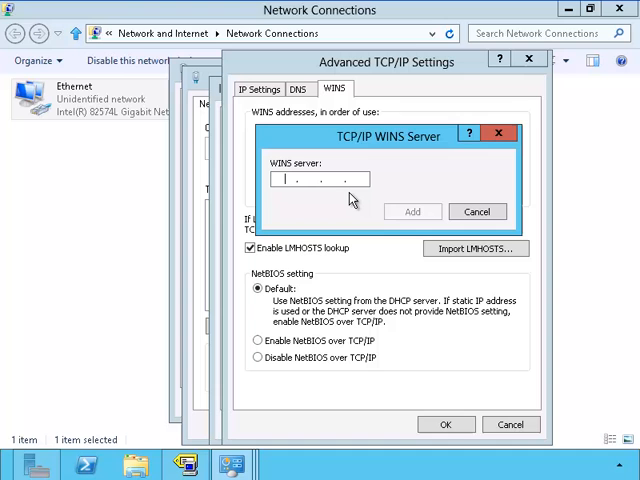
pyautogui.write('10.1')
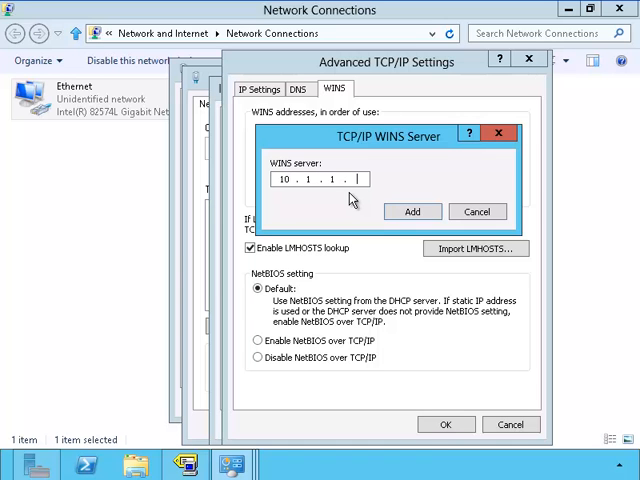
pyautogui.write('11')
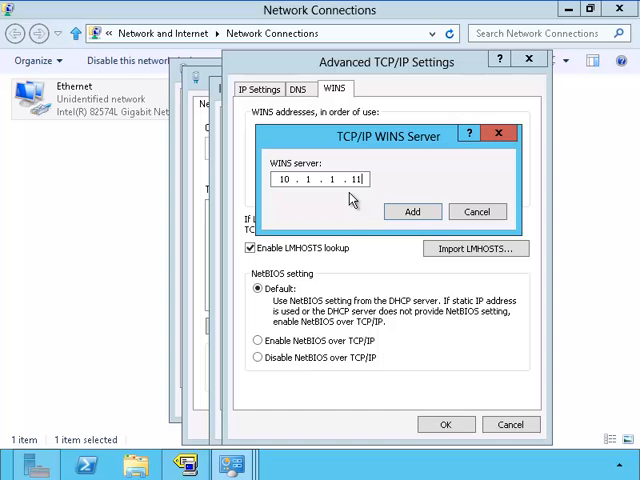
pyautogui.click(412, 211)
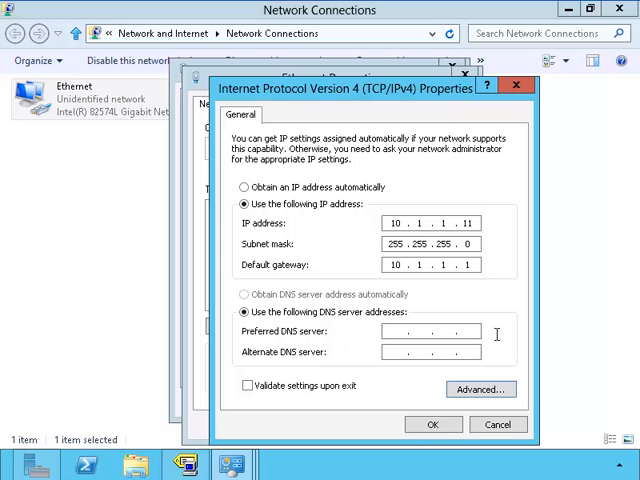
pyautogui.moveTo(428, 418)
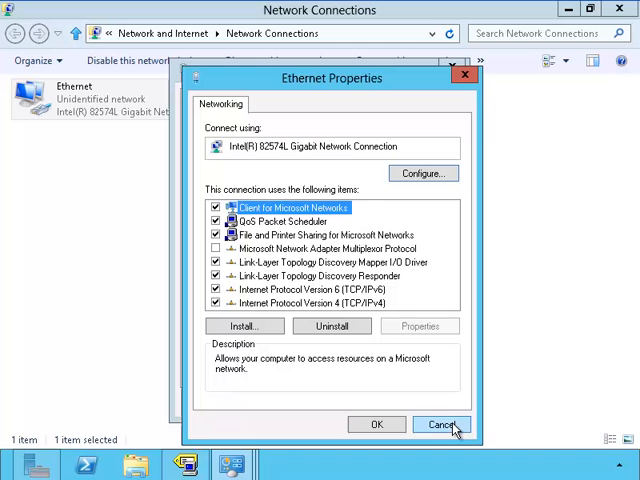
# Close the Ethernet properties, status, and Network Connections windows.
pyautogui.click(441, 424)
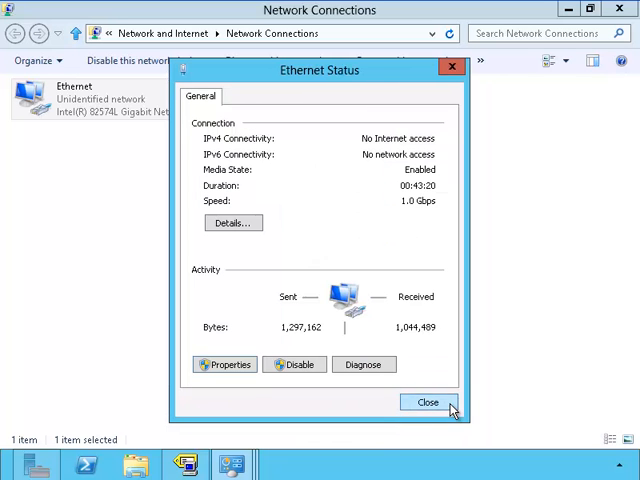
pyautogui.click(427, 402)
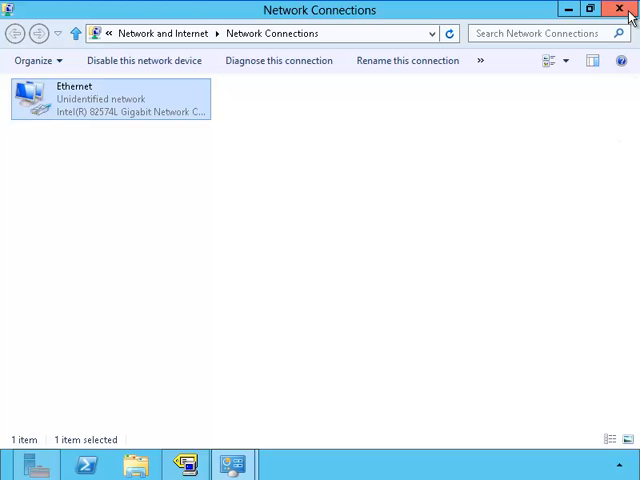
pyautogui.click(17, 33)
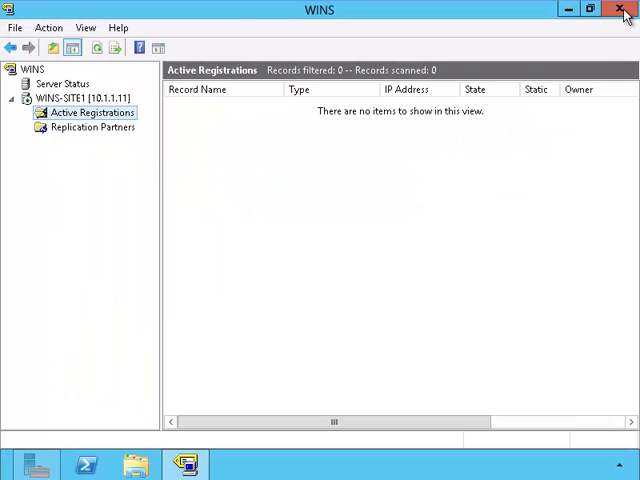
pyautogui.moveTo(570, 14)
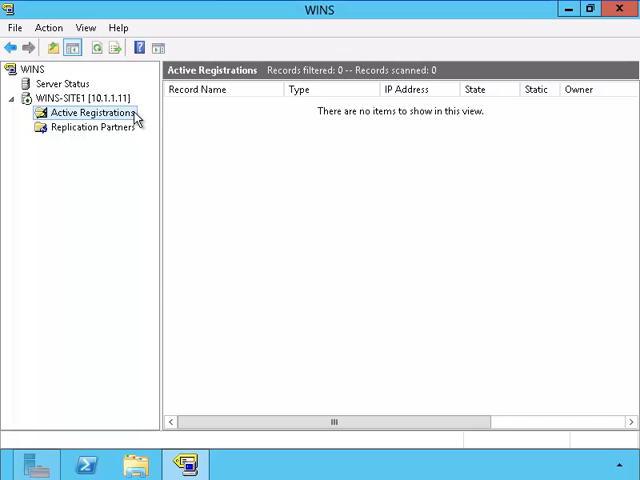
# Refresh Active Registrations to show WINS-SITE1's three records owned by 10.1.1.11.
pyautogui.rightClick(91, 112)
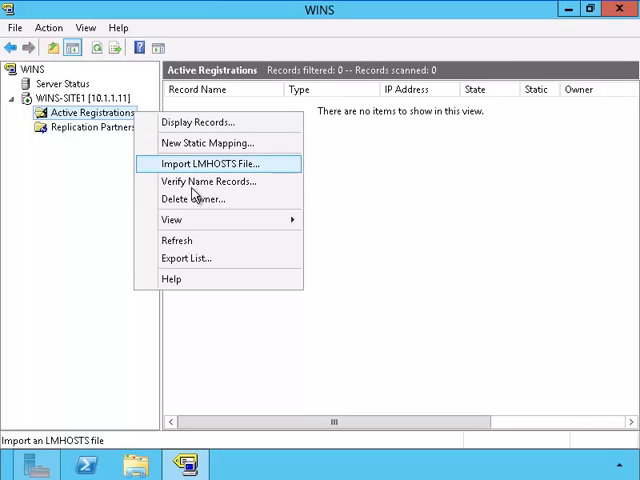
pyautogui.moveTo(176, 240)
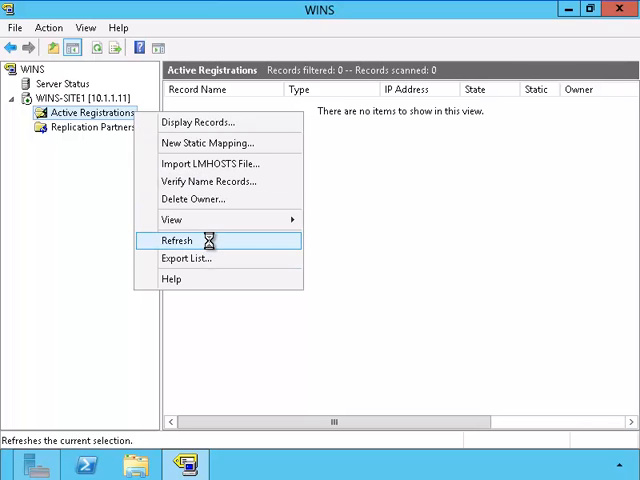
pyautogui.click(176, 240)
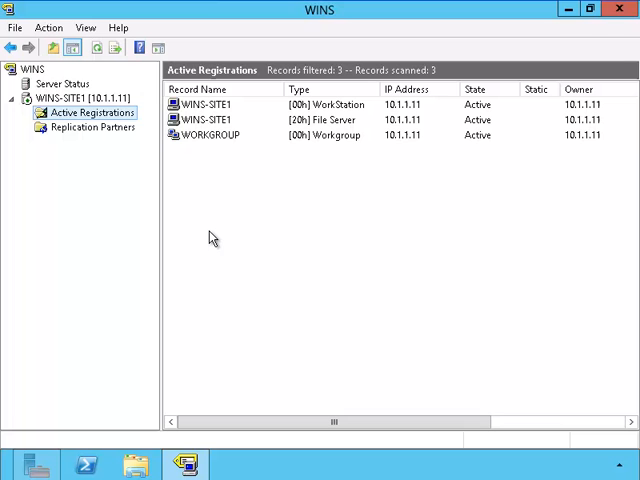
pyautogui.click(210, 89)
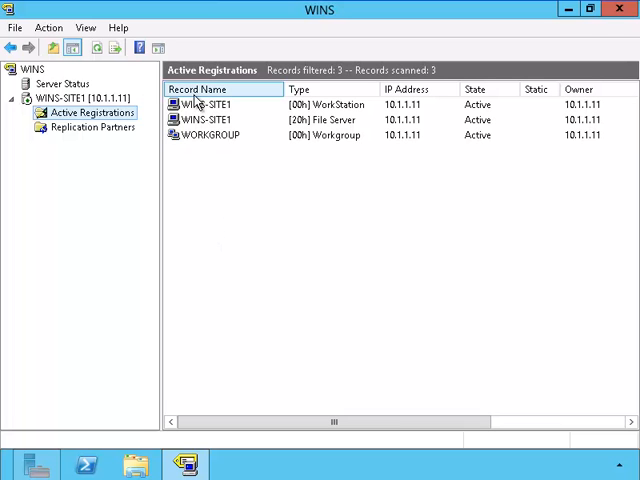
pyautogui.moveTo(508, 143)
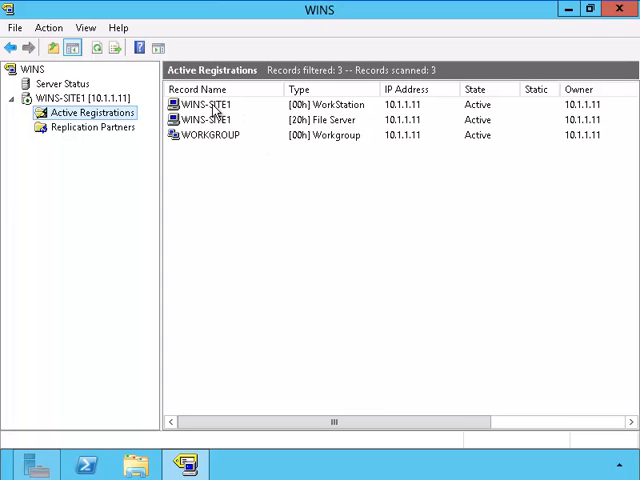
pyautogui.moveTo(245, 133)
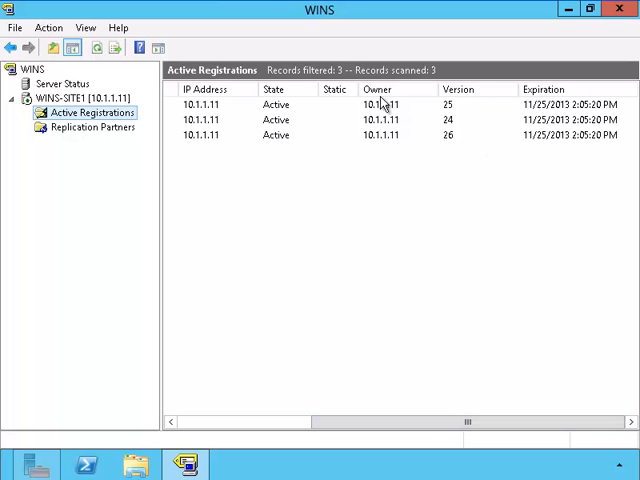
pyautogui.moveTo(178, 207)
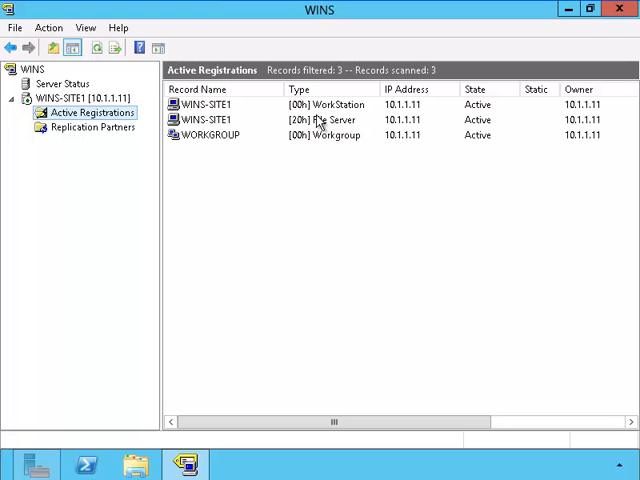
pyautogui.moveTo(340, 105)
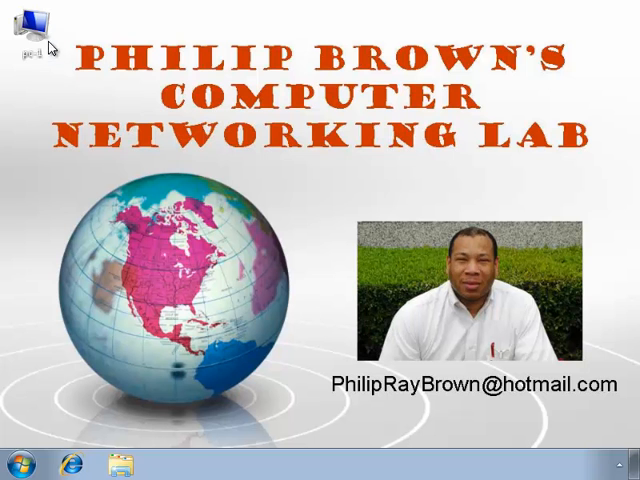
pyautogui.moveTo(35, 387)
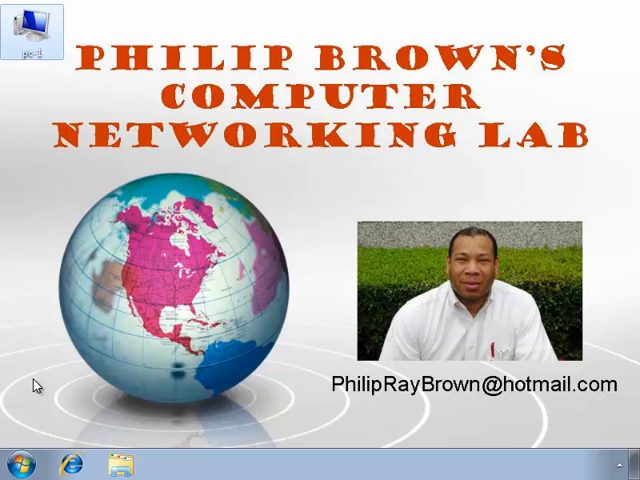
# Add 10.1.1.11 as PC-1's WINS server in advanced IPv4 settings, apply, and close.
pyautogui.click(16, 466)
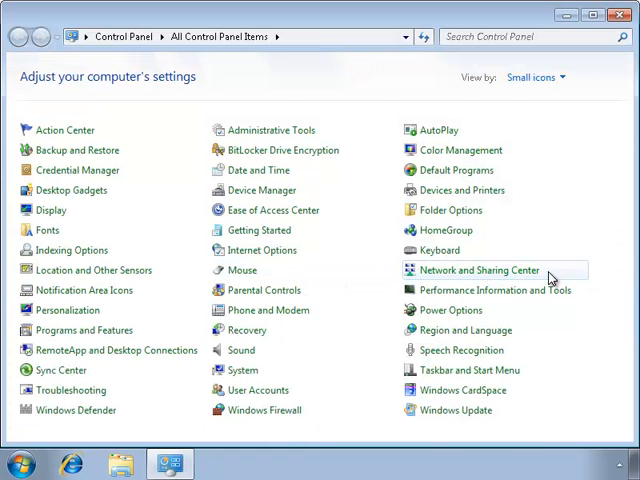
pyautogui.click(478, 270)
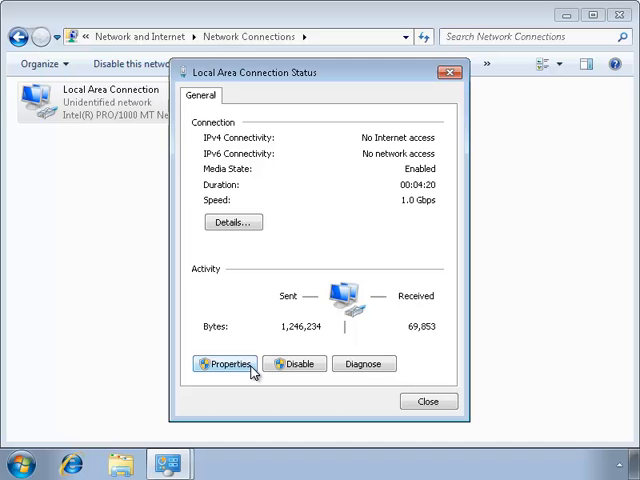
pyautogui.click(224, 363)
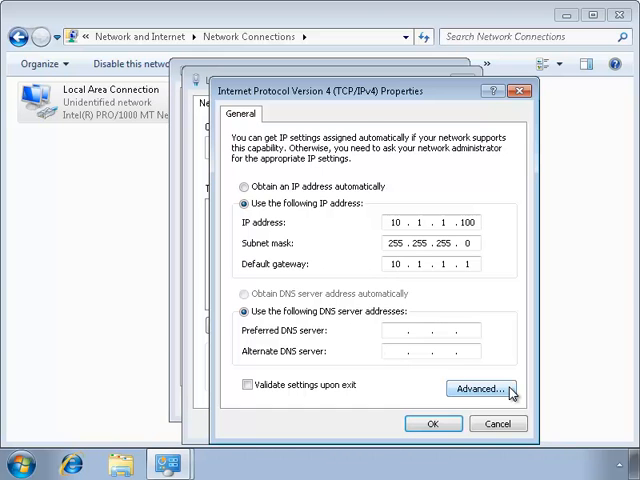
pyautogui.click(482, 384)
pyautogui.write('10 . 1 . 1 .')
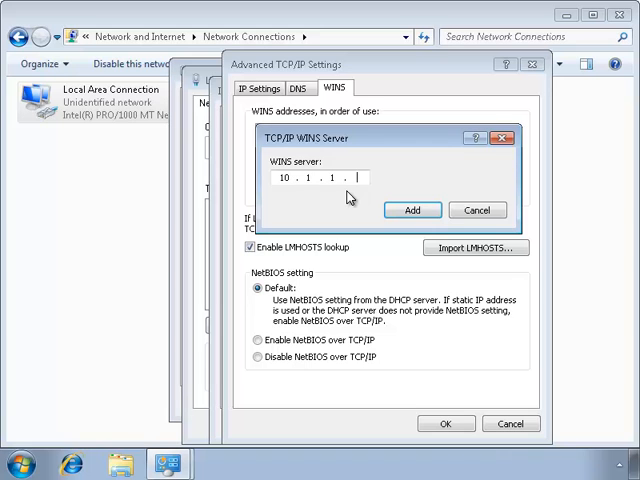
pyautogui.click(412, 210)
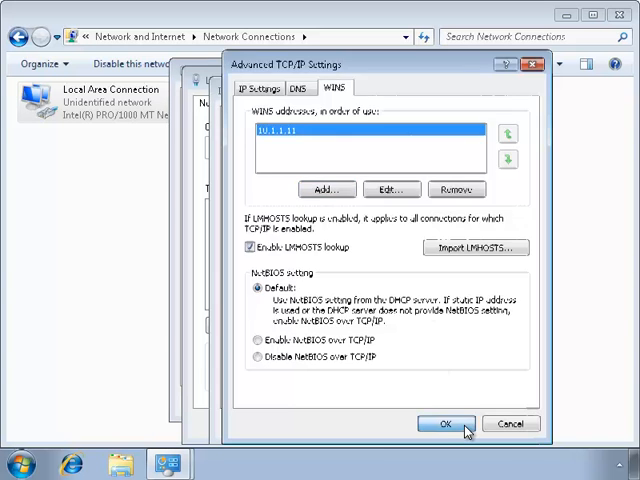
pyautogui.click(444, 424)
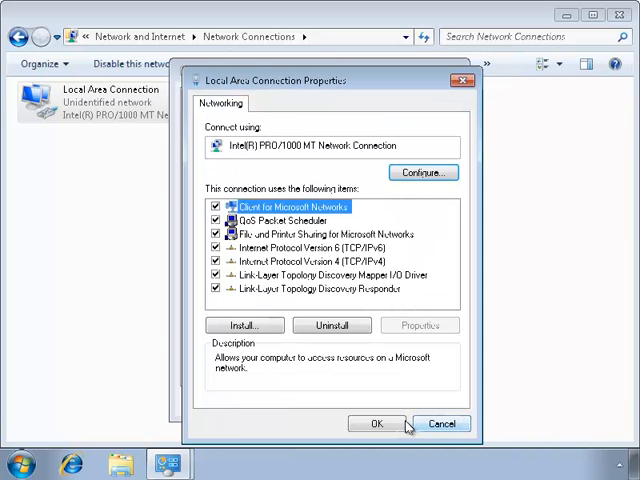
pyautogui.click(376, 423)
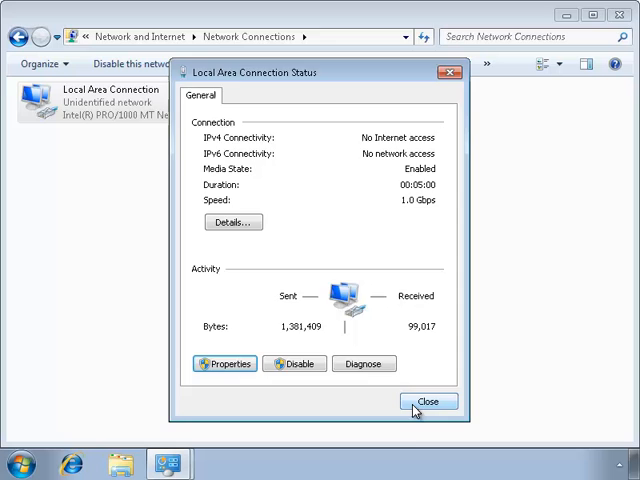
pyautogui.click(428, 401)
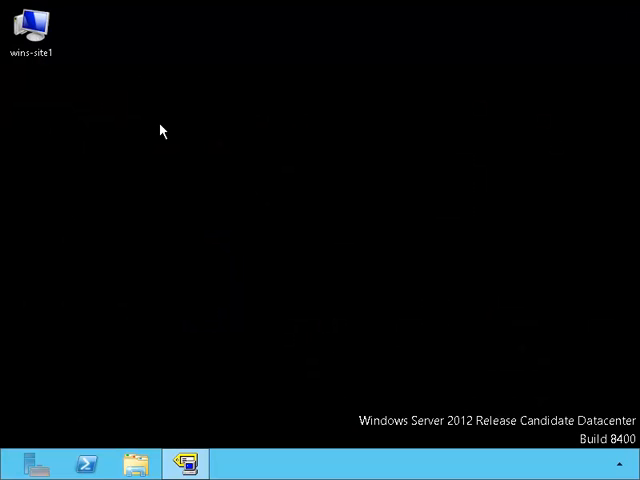
# Review PC-1's 10.1.1.100 registrations in WINS, then launch PowerShell.
pyautogui.click(32, 25)
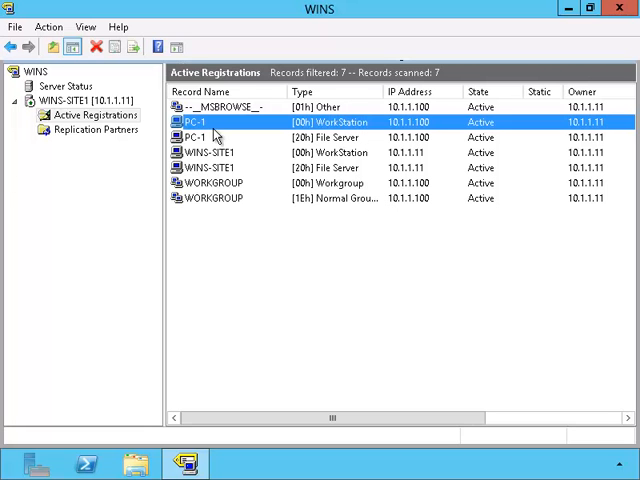
pyautogui.click(220, 137)
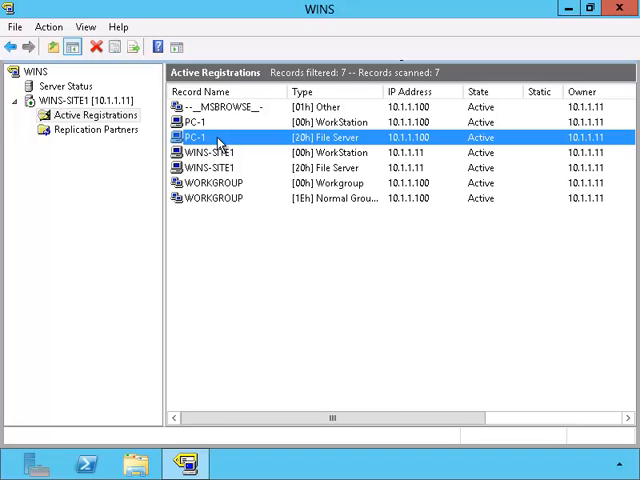
pyautogui.moveTo(215, 155)
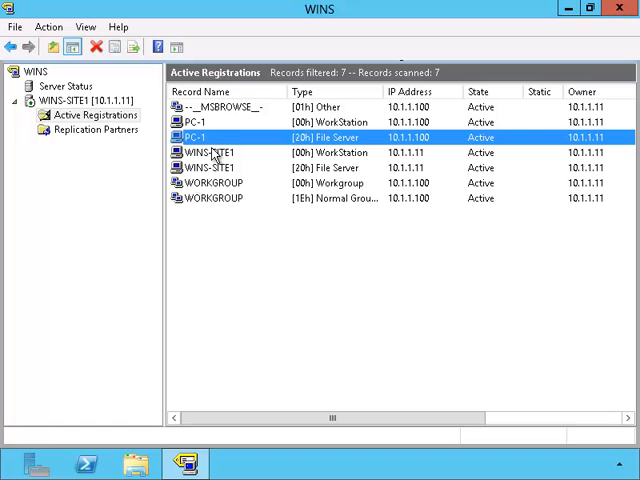
pyautogui.click(86, 463)
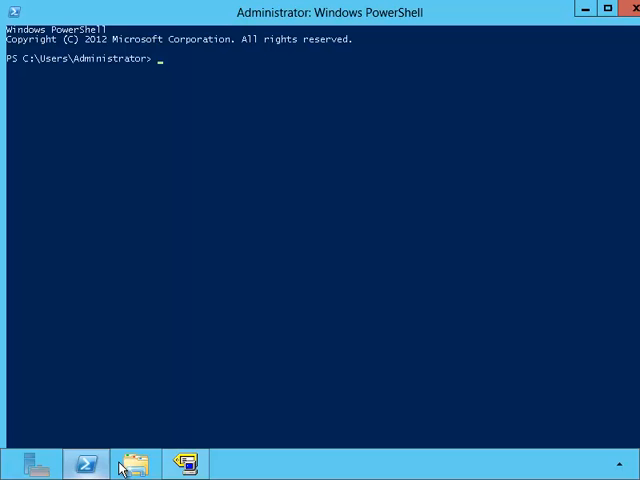
# Type the start of 'ping pc-1' at the PowerShell prompt.
pyautogui.write('ping')
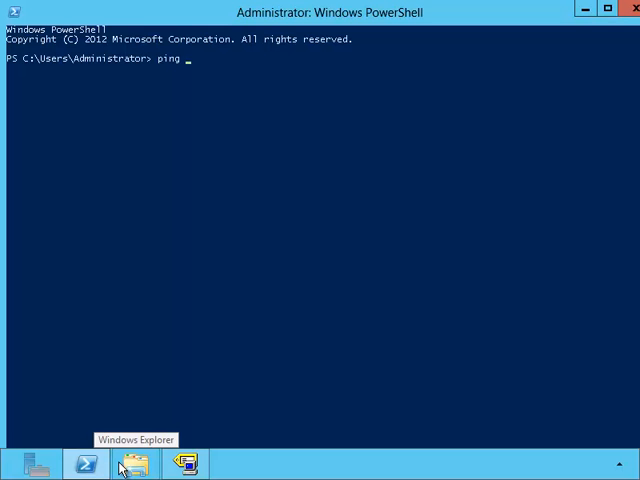
pyautogui.write('pc-')
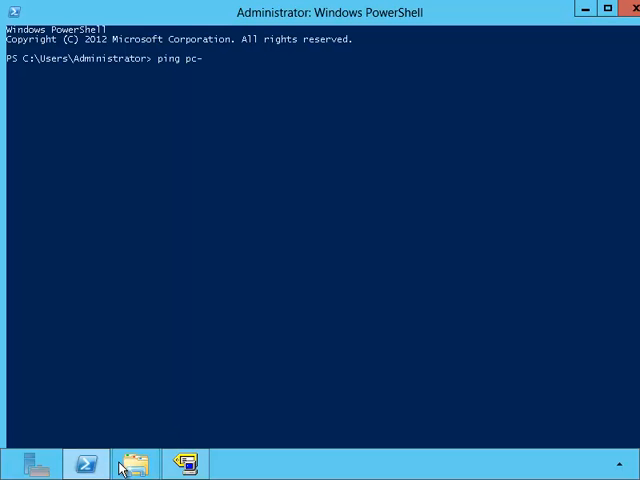